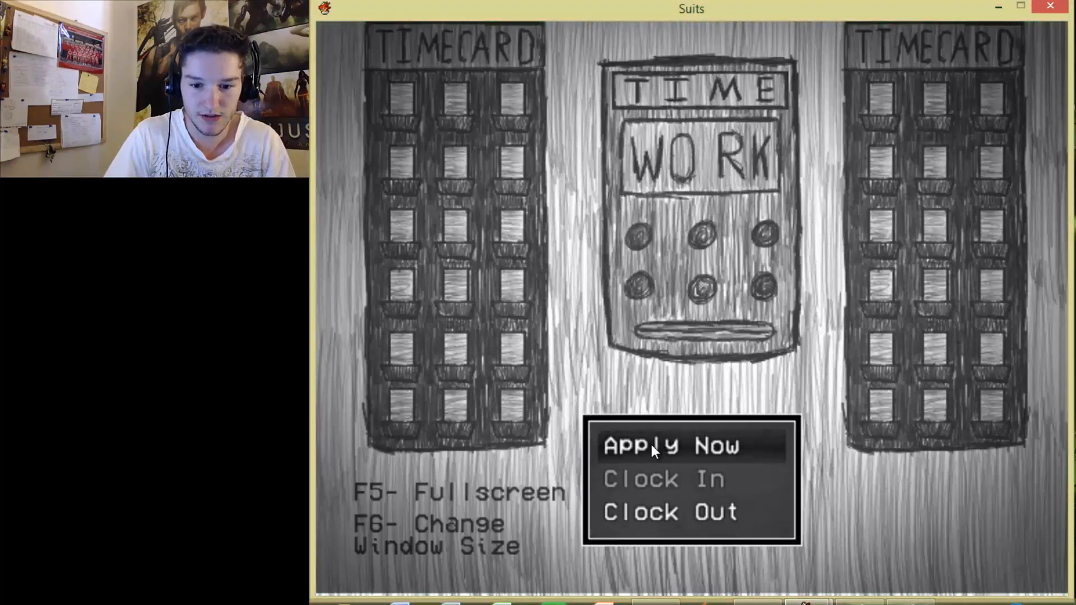
Choose Apply Now on the time-clock title menu
left_click(652, 448)
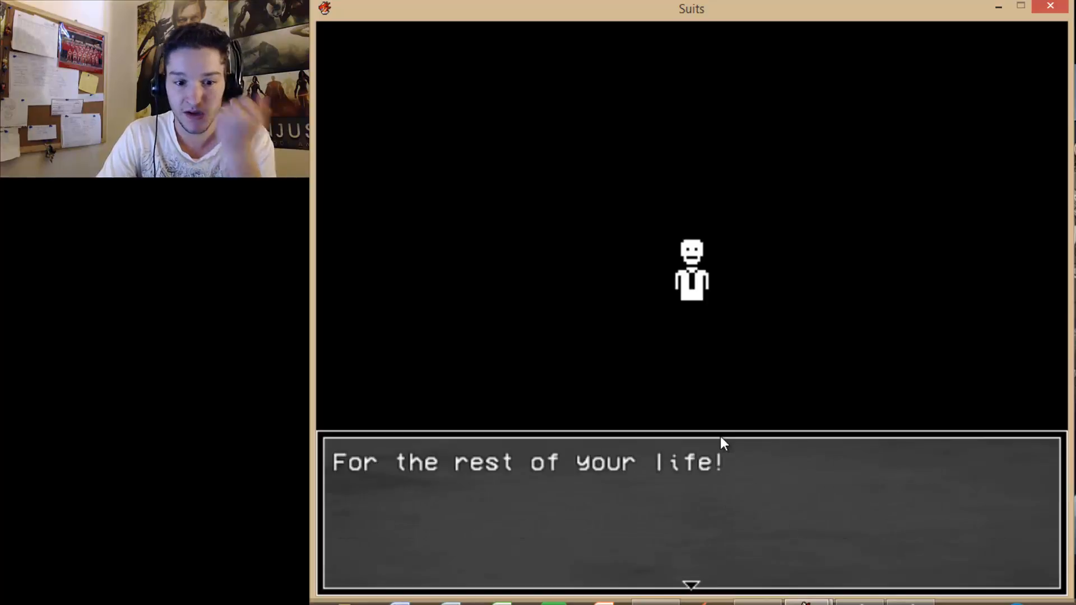
Advance the suited figure's opening speech to the naming screen
key("space")
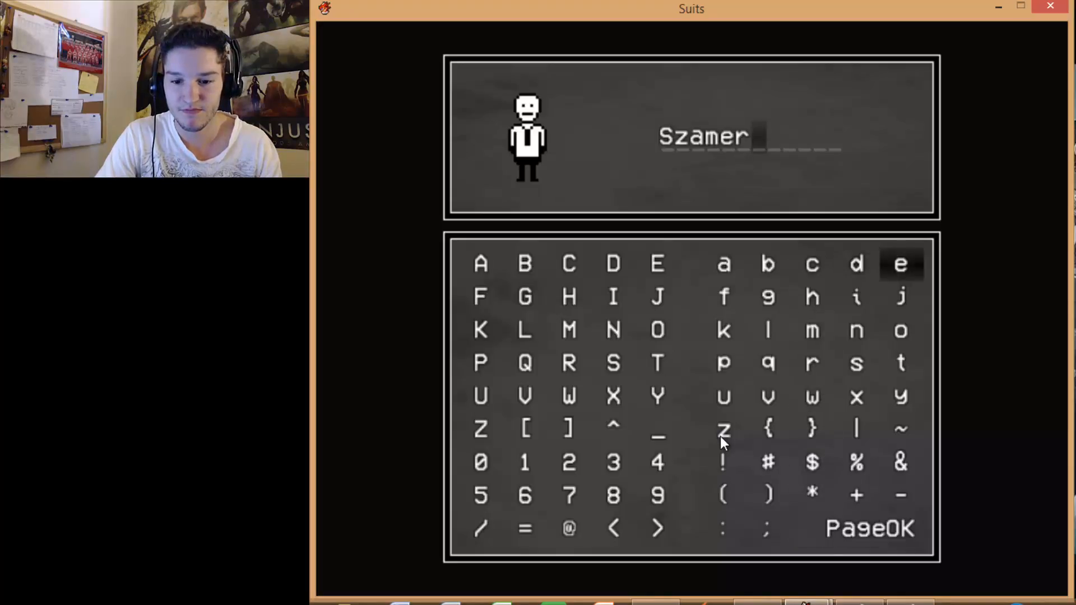
Confirm 'Szamer' as the character's name with OK
left_click(871, 528)
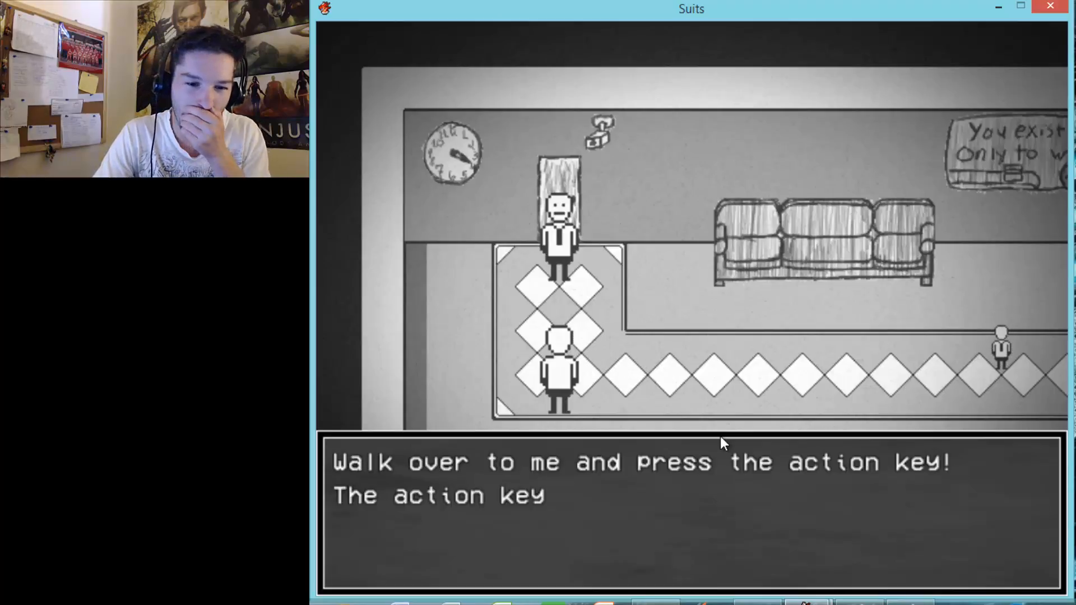
Dismiss the guide's action-key tutorial messages
key("space")
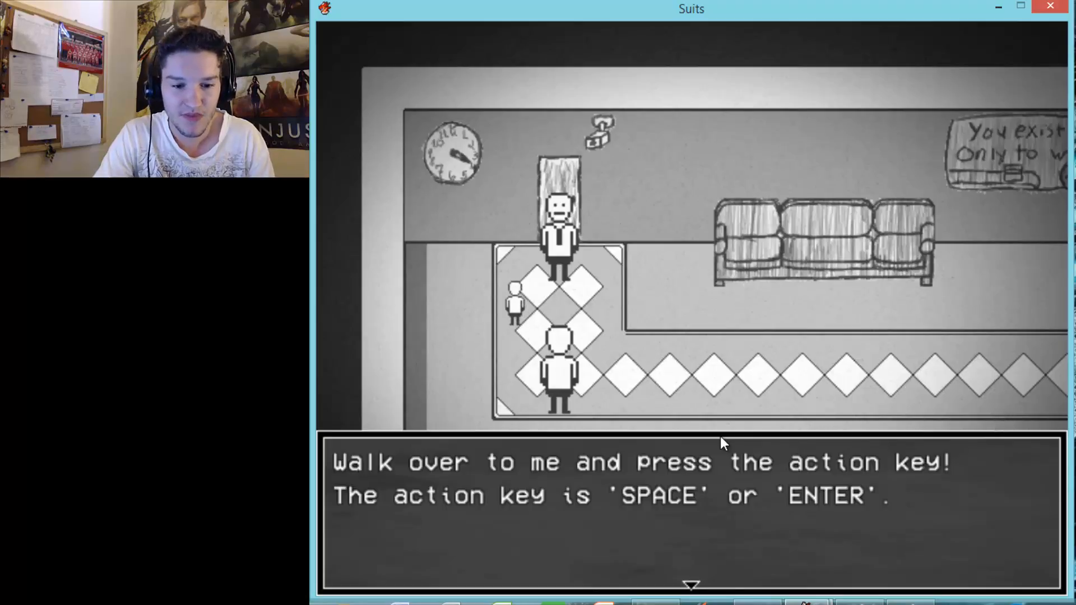
key("space")
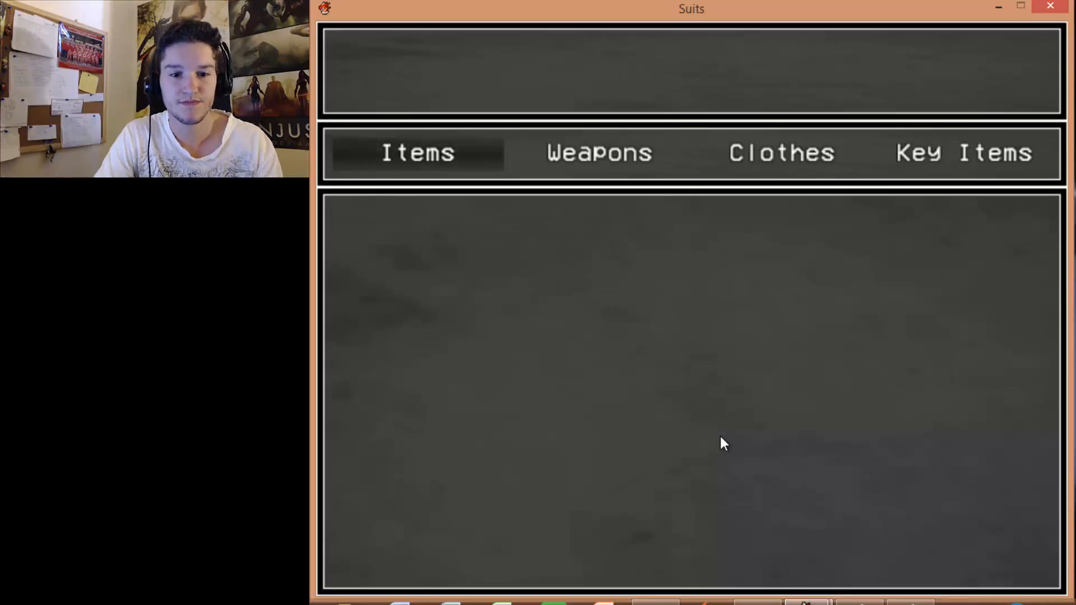
Leave the empty inventory and view equipment: Cheap Briefcase, Basic Suit, Basic Tie
left_click(782, 152)
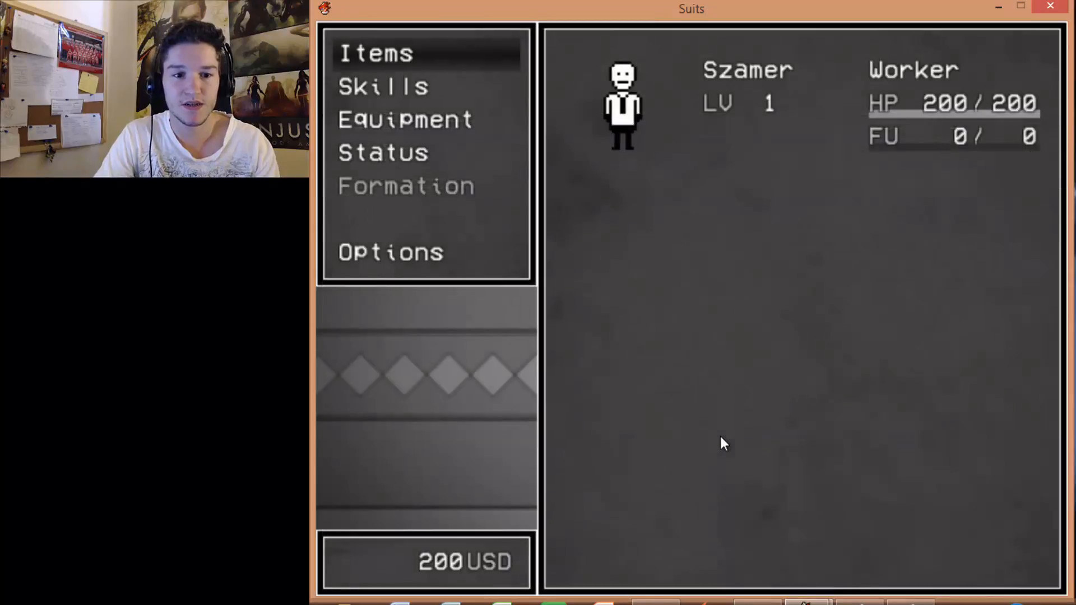
left_click(406, 120)
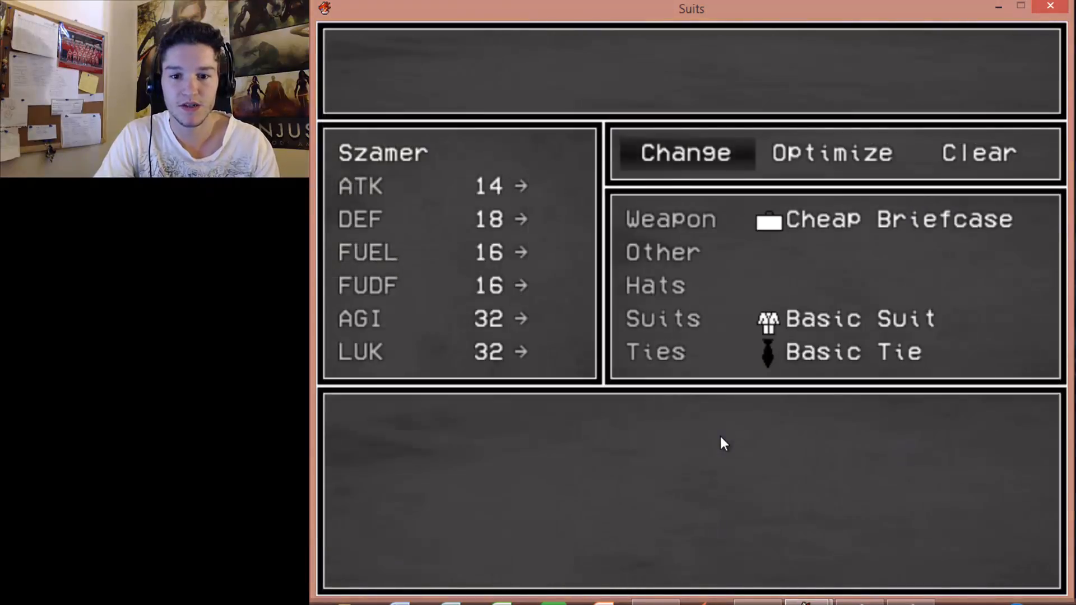
left_click(833, 153)
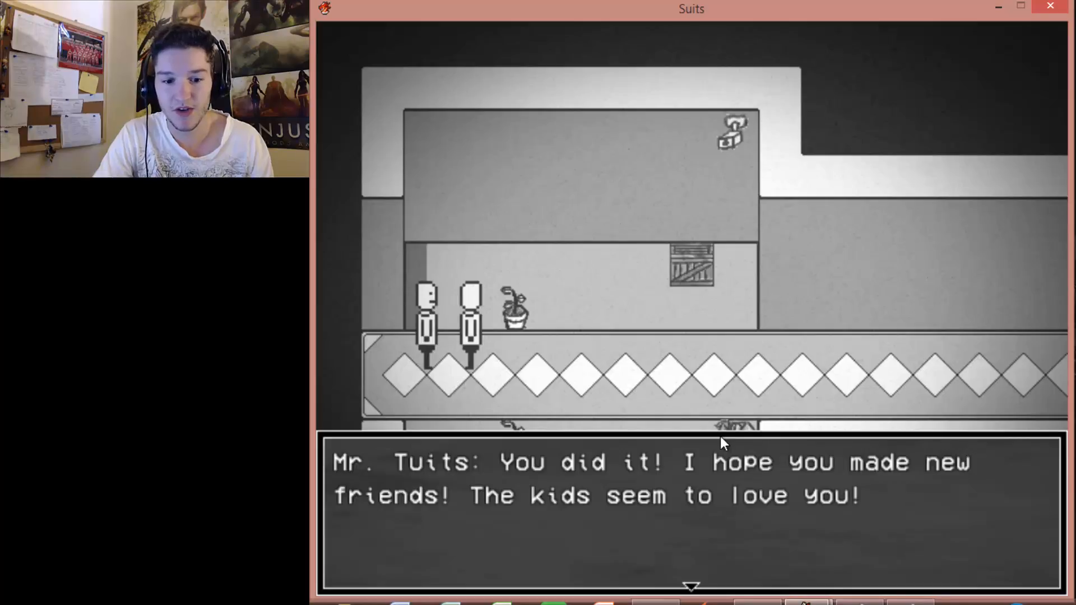
Advance Mr. Tuits' congratulations about making new friends
key("space")
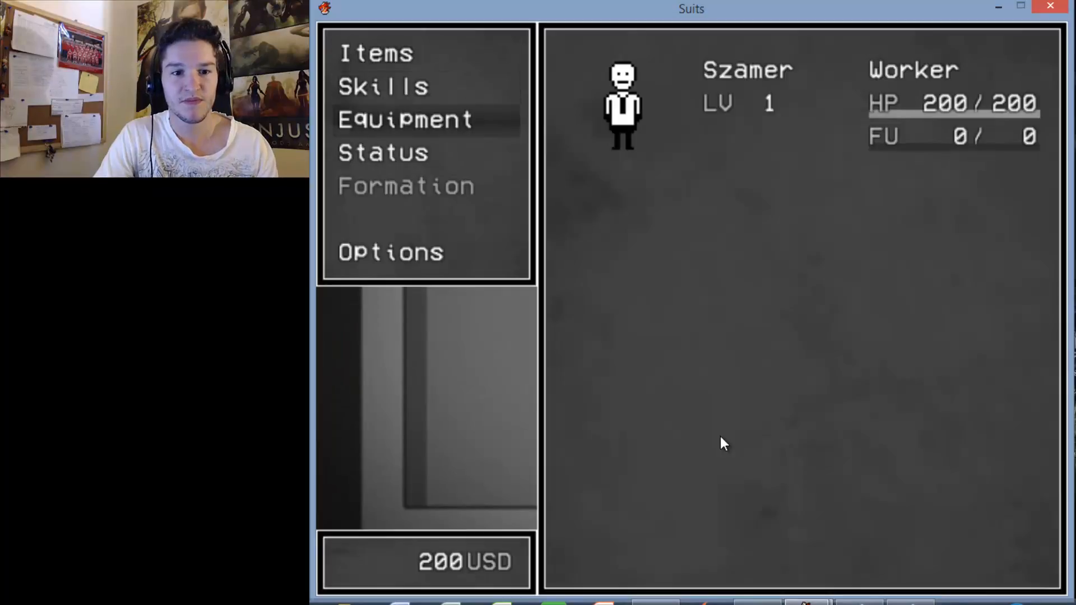
left_click(391, 253)
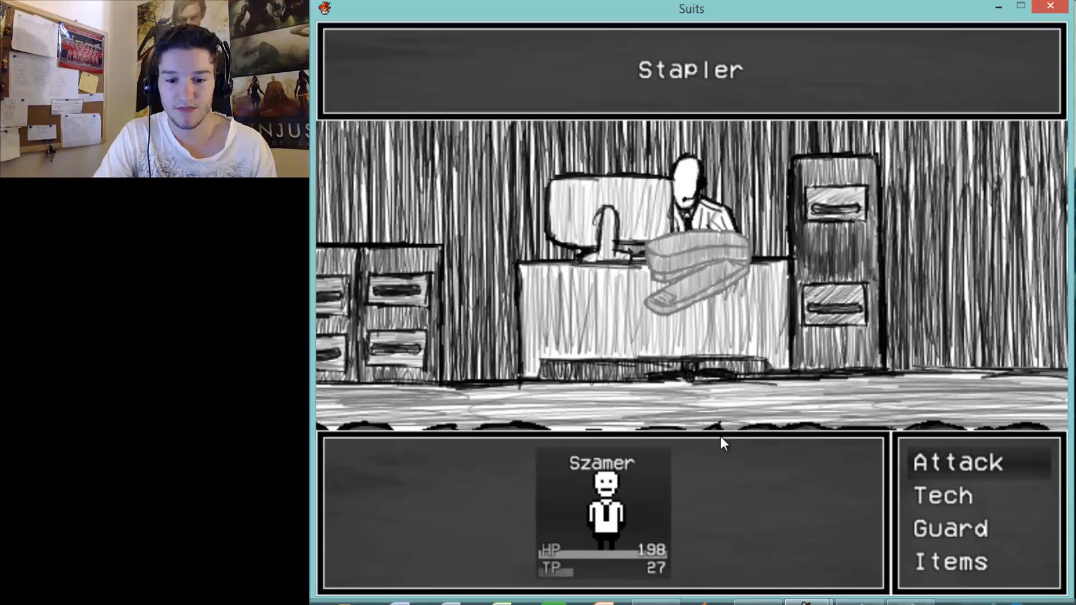
Choose Attack against the flying stapler to win the battle
left_click(955, 466)
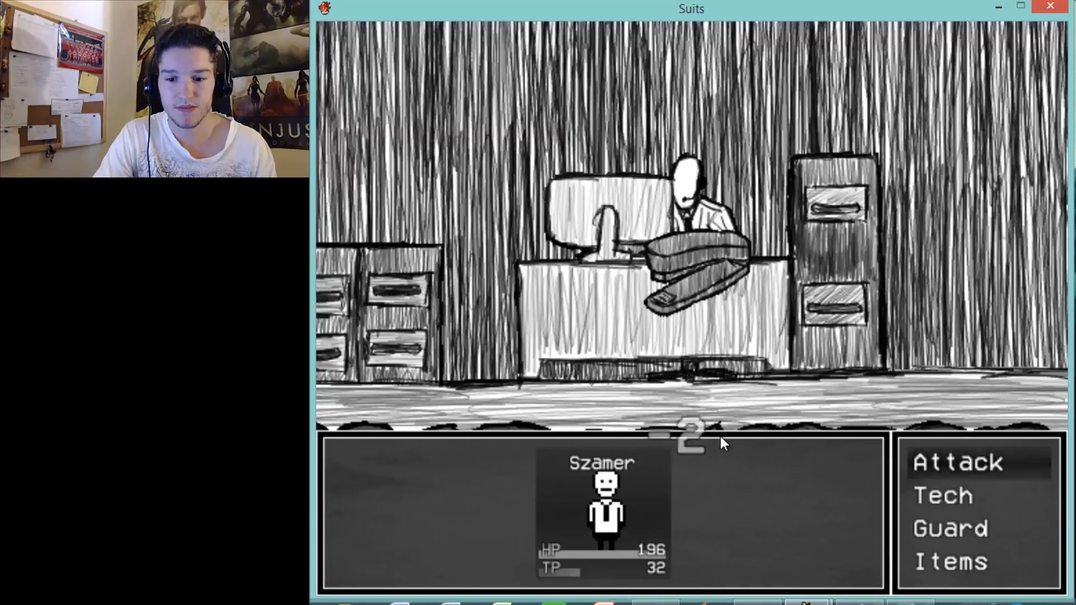
left_click(957, 464)
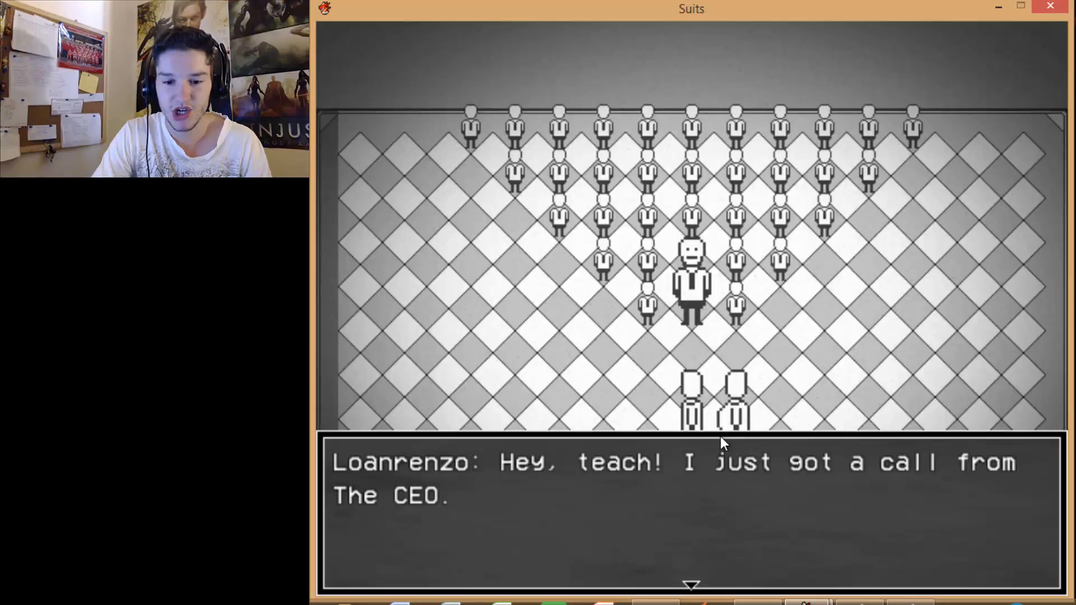
Advance Loanrenzo's CEO call line and Mr. Tuits's question
left_click(721, 517)
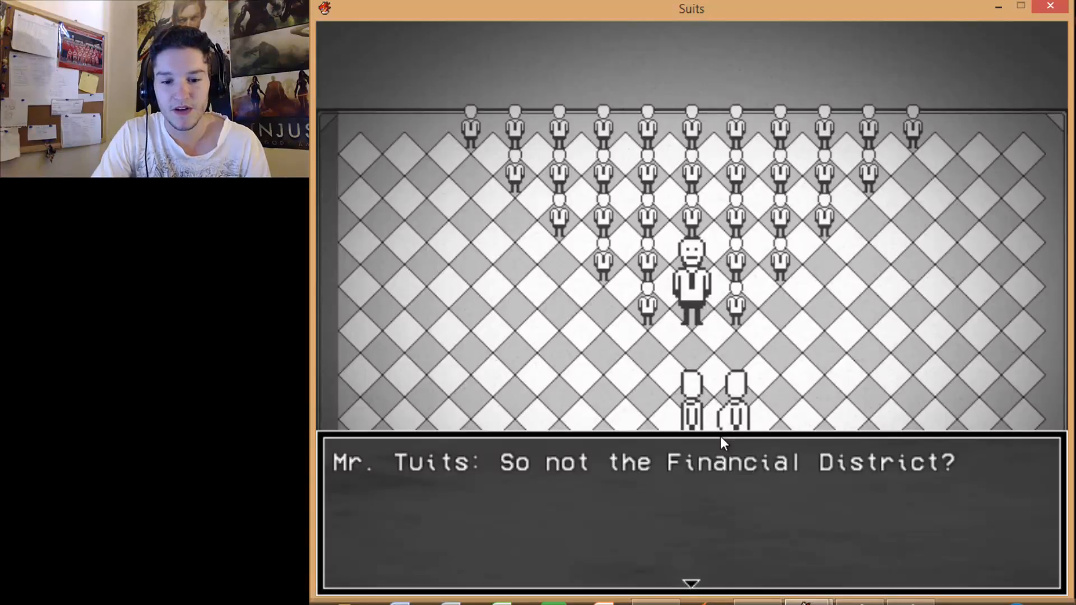
left_click(721, 442)
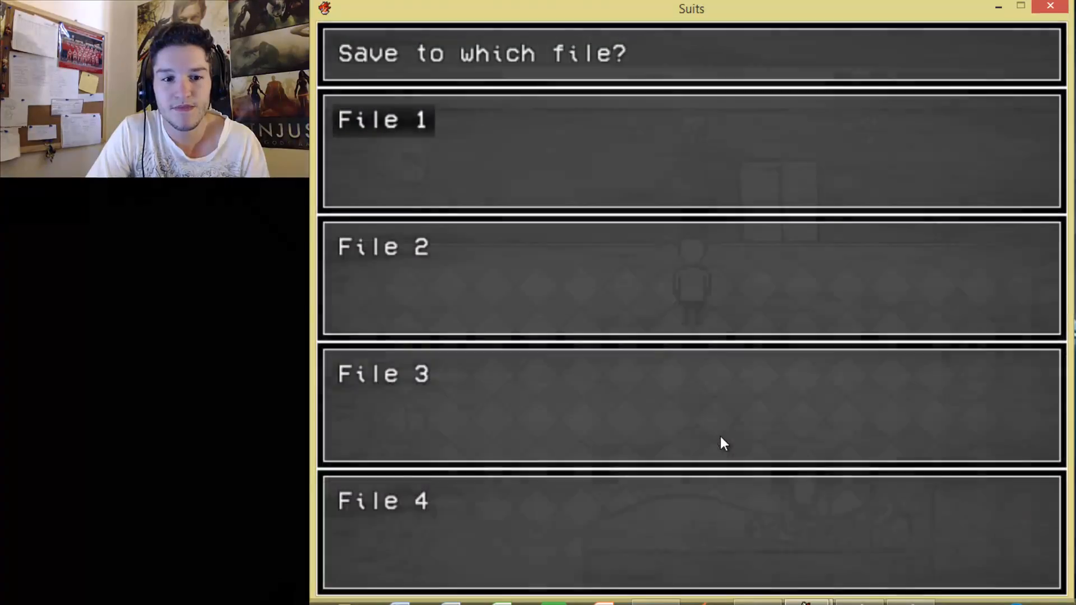
Save the game to File 1
left_click(383, 118)
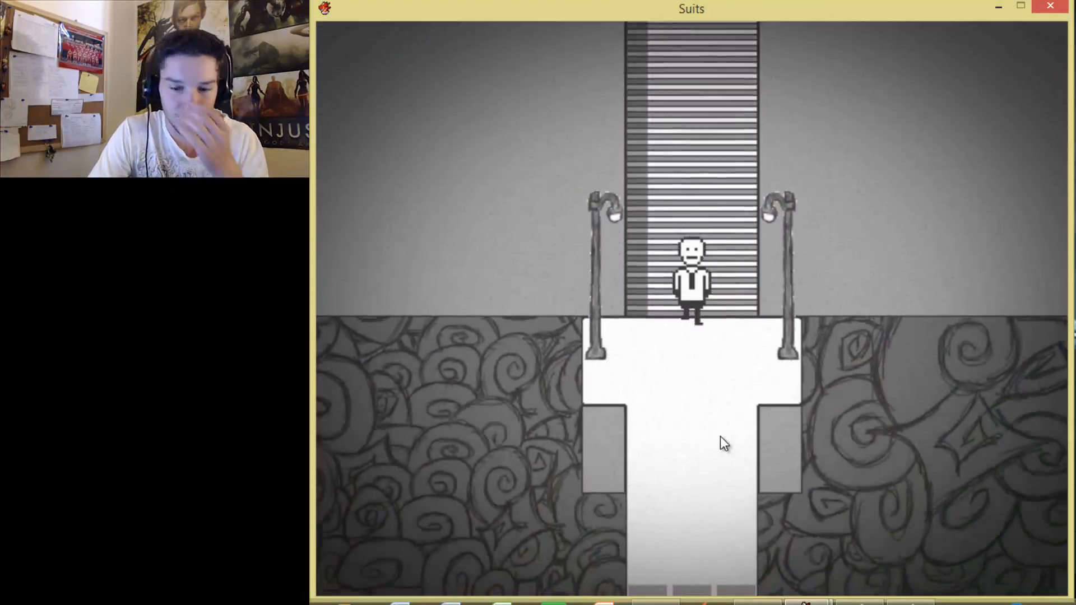
Walk into the lobby, talk to receptionist Fyre, and agree to burn papers
key("Down")
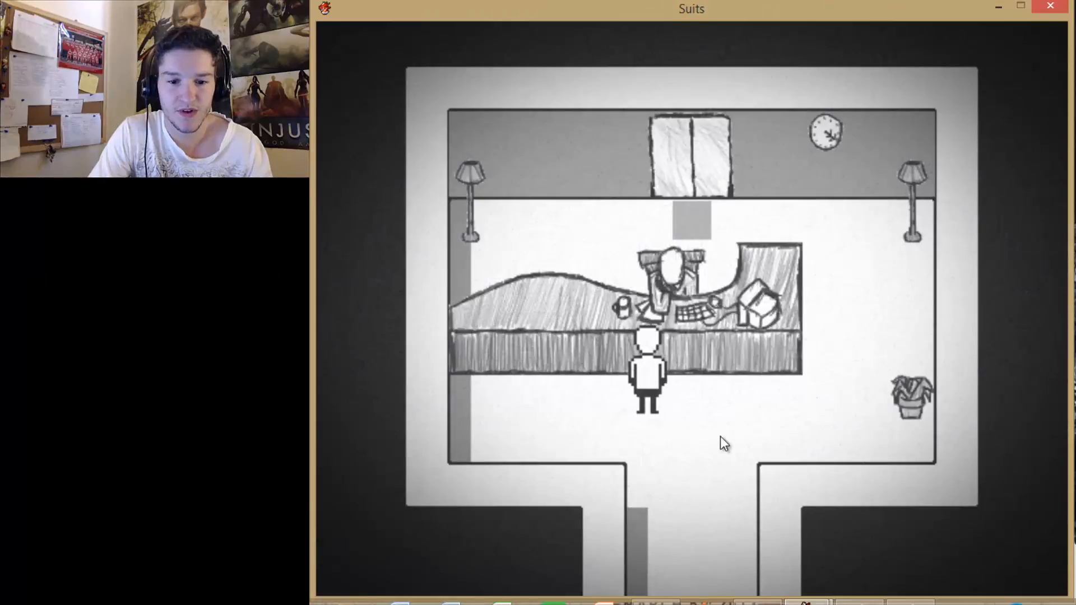
key("Right")
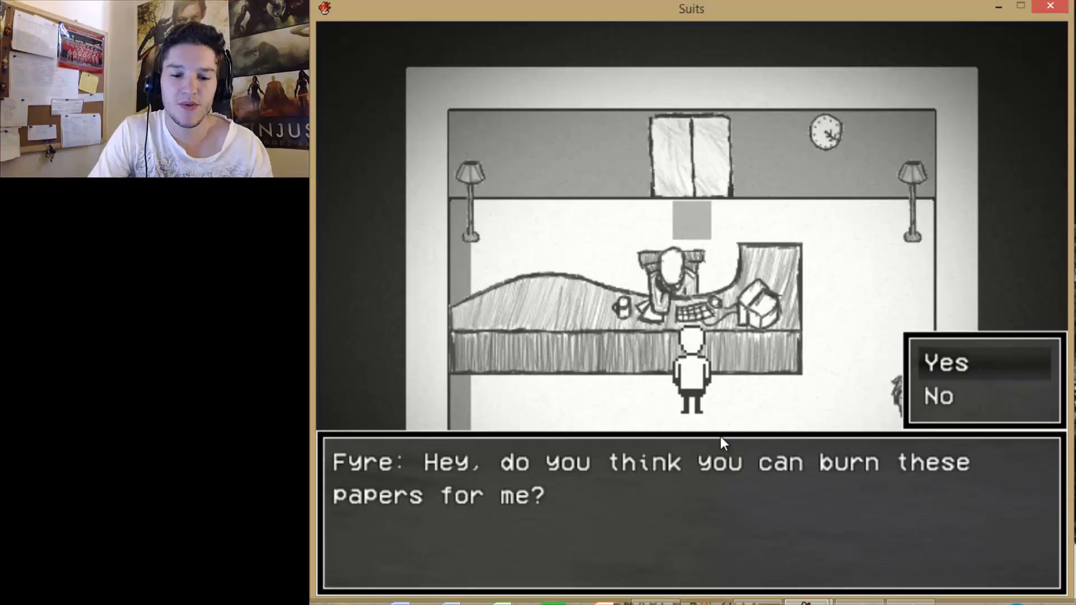
left_click(945, 364)
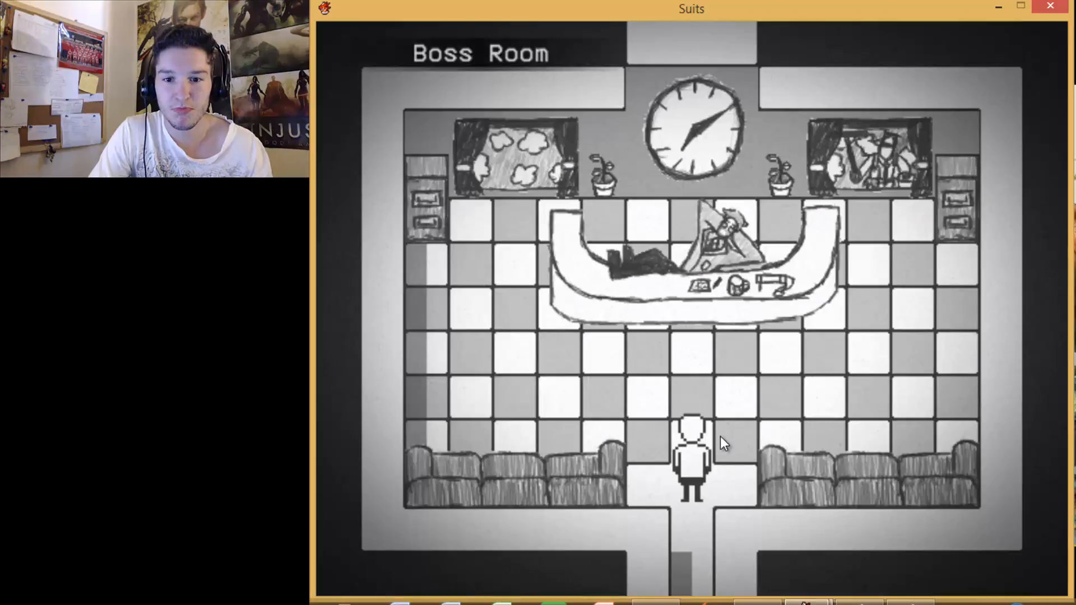
Walk up to the boss's desk and hear his briefing about the waiting informant
key("Up")
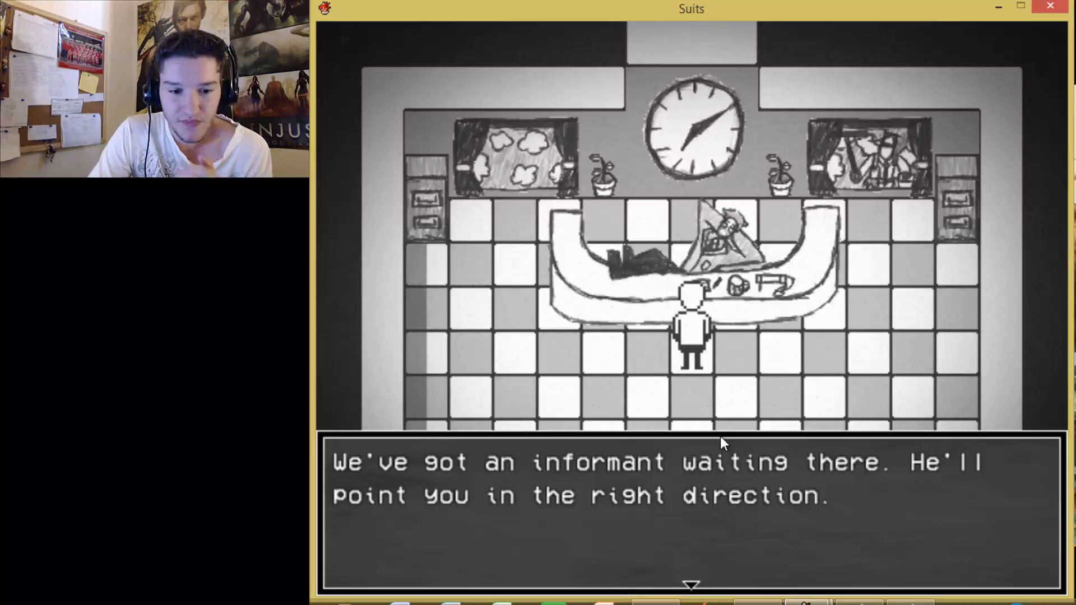
left_click(721, 444)
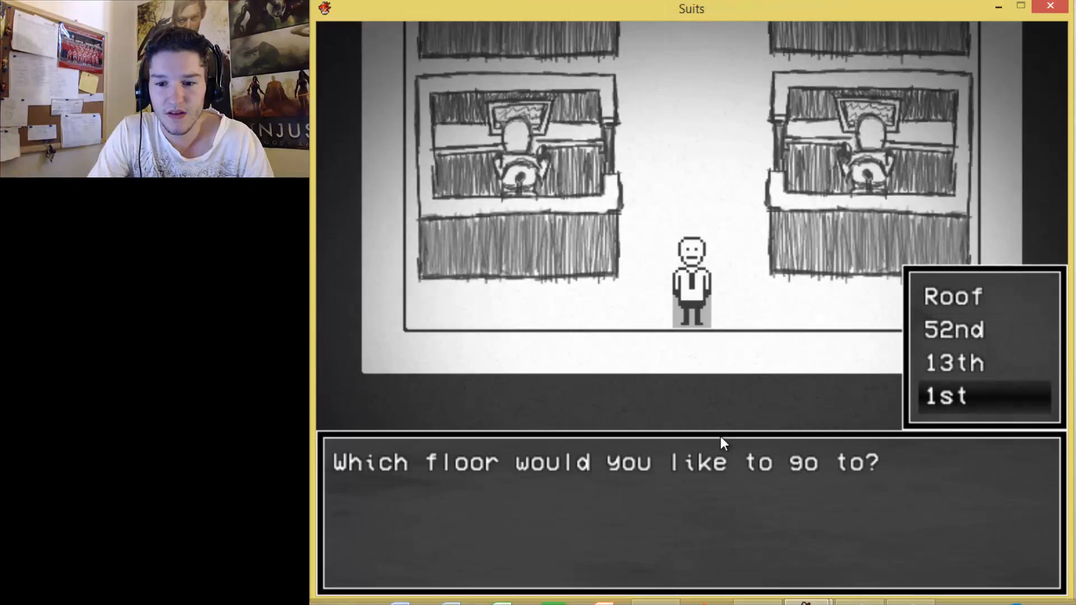
Choose the 1st floor in the elevator to return to the lobby
left_click(945, 396)
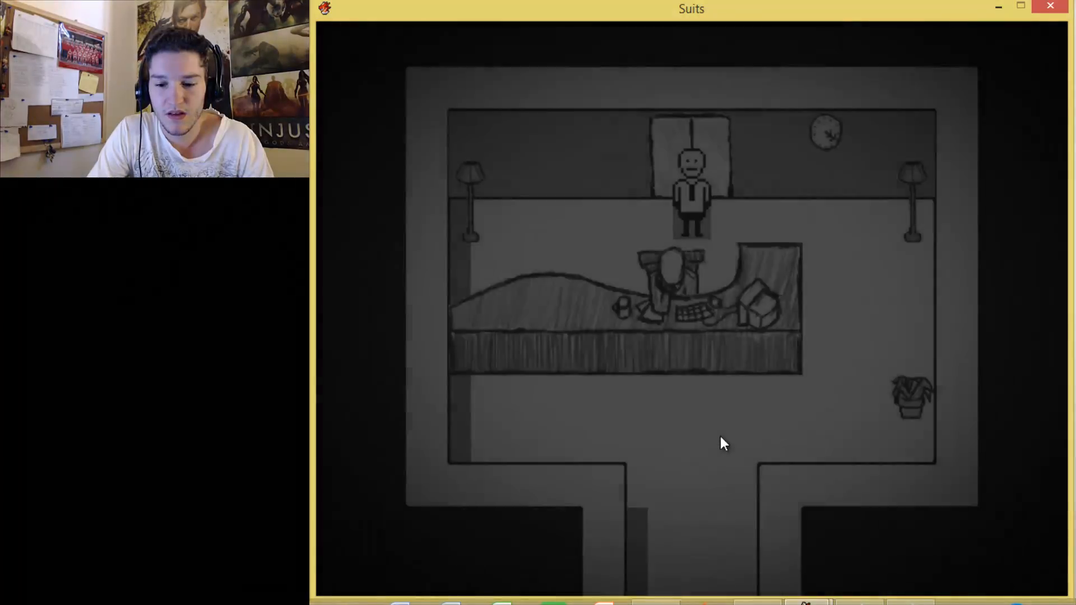